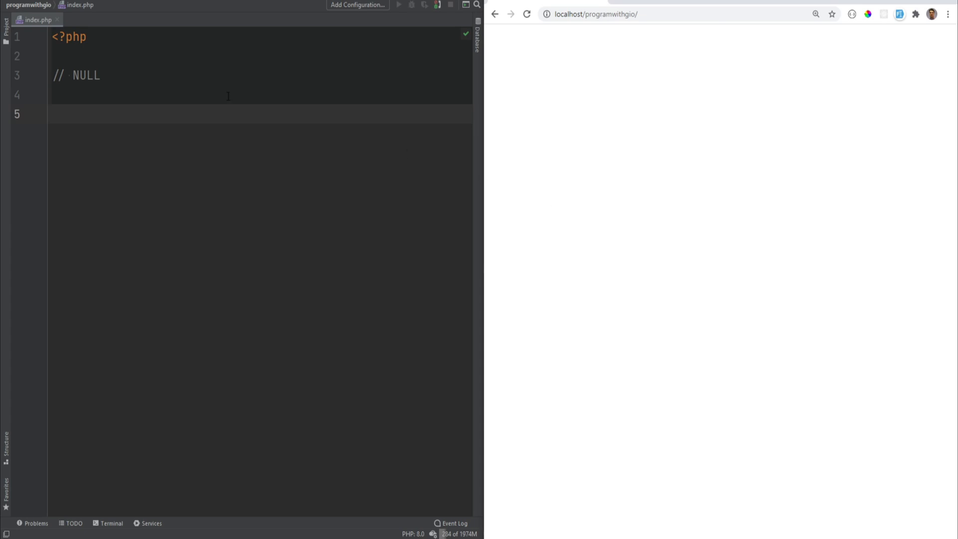
Write a '// null constant' comment, $x = null; (trying NULL then reverting), and echo $x;.
type("// null c")
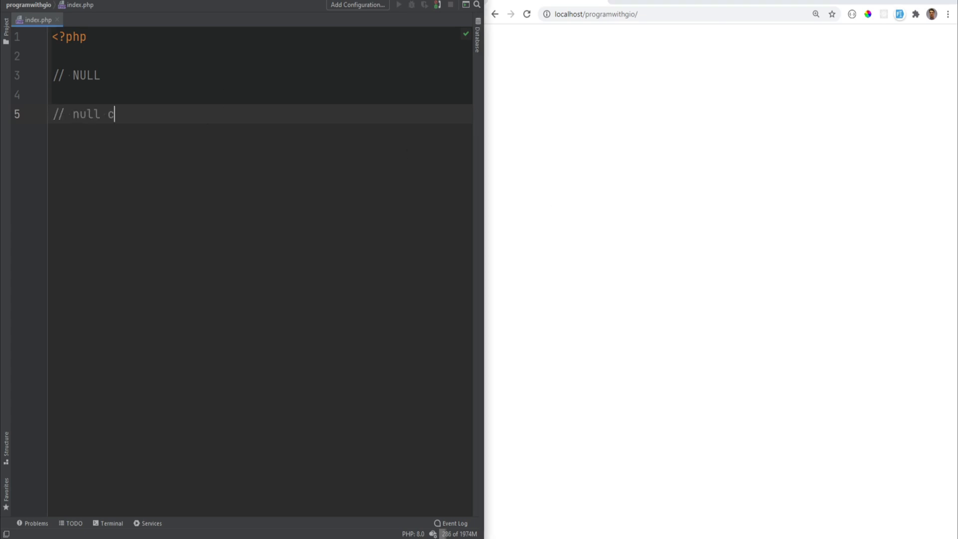
type("onstant")
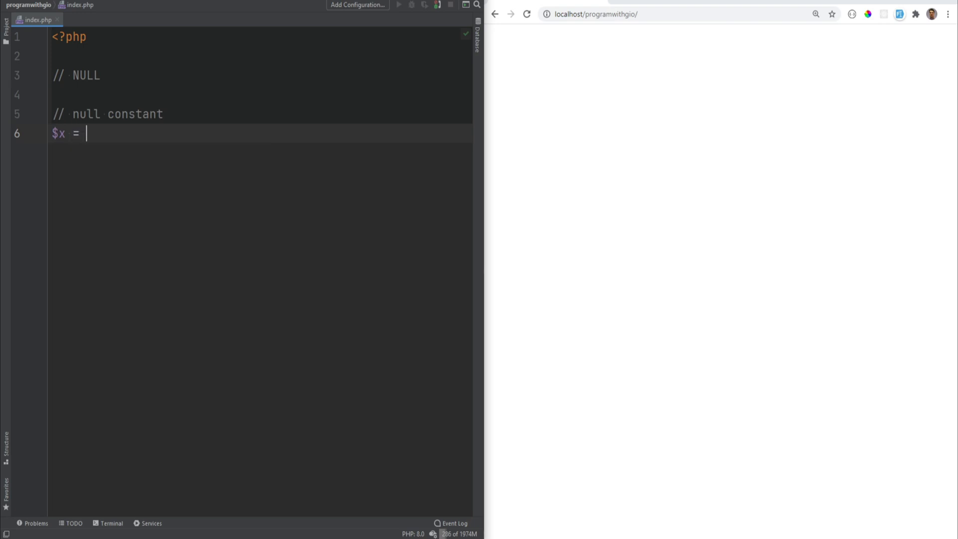
type("null;")
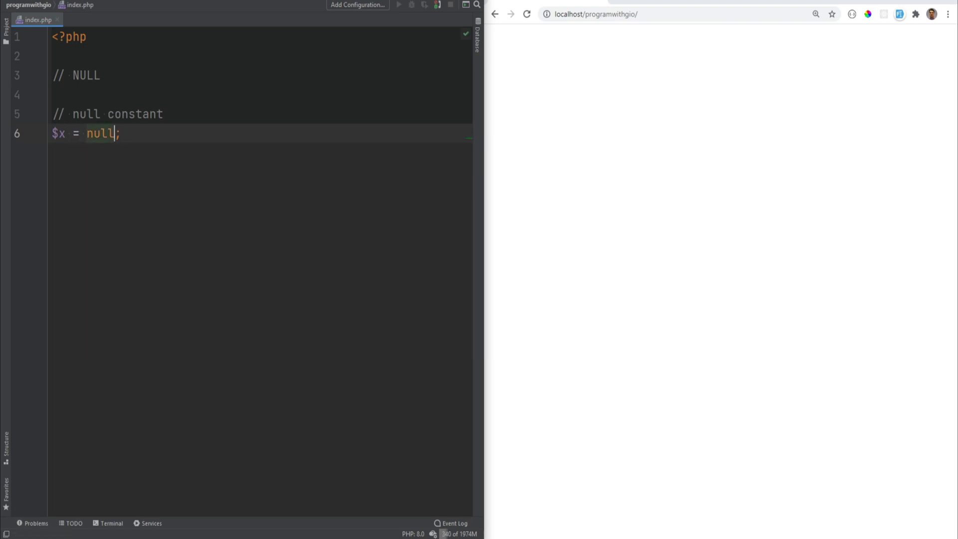
double_click(100, 133)
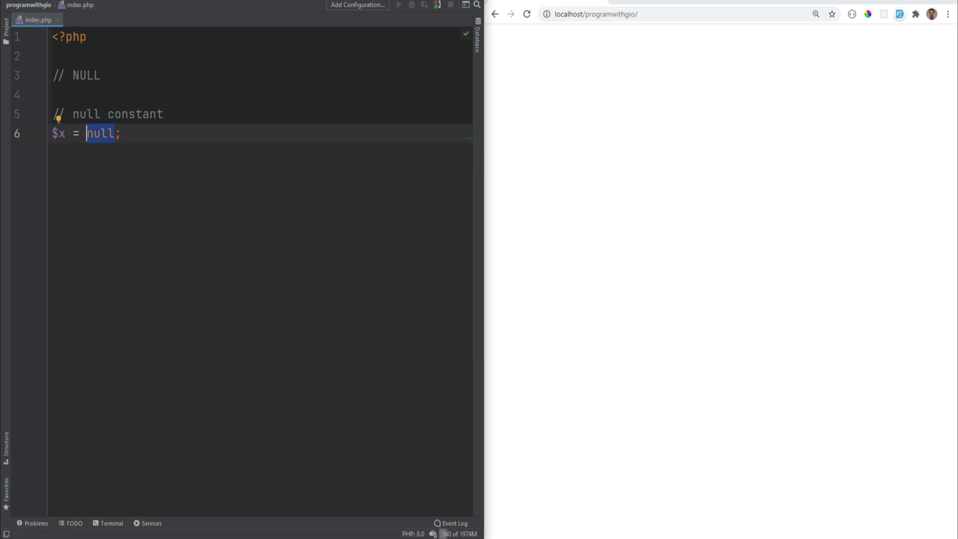
type("NU")
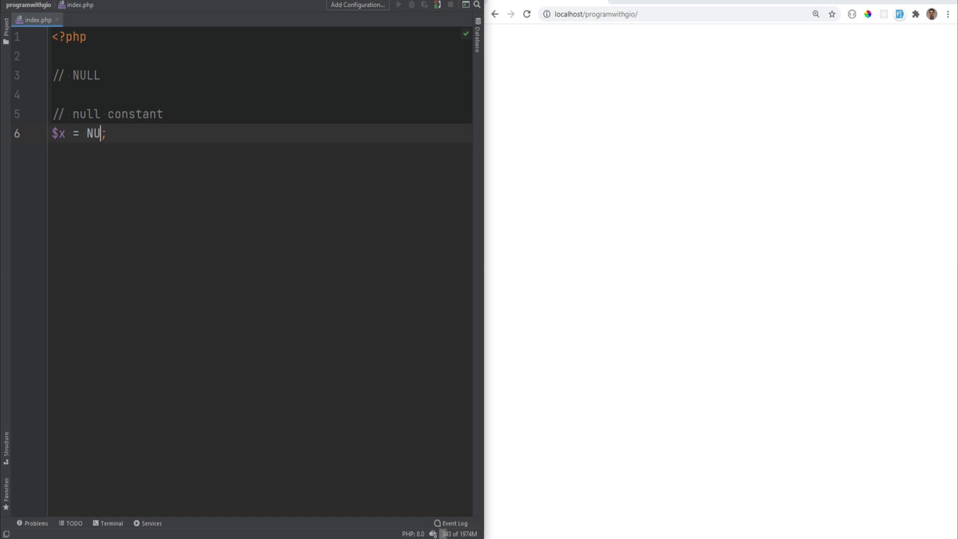
type("LL")
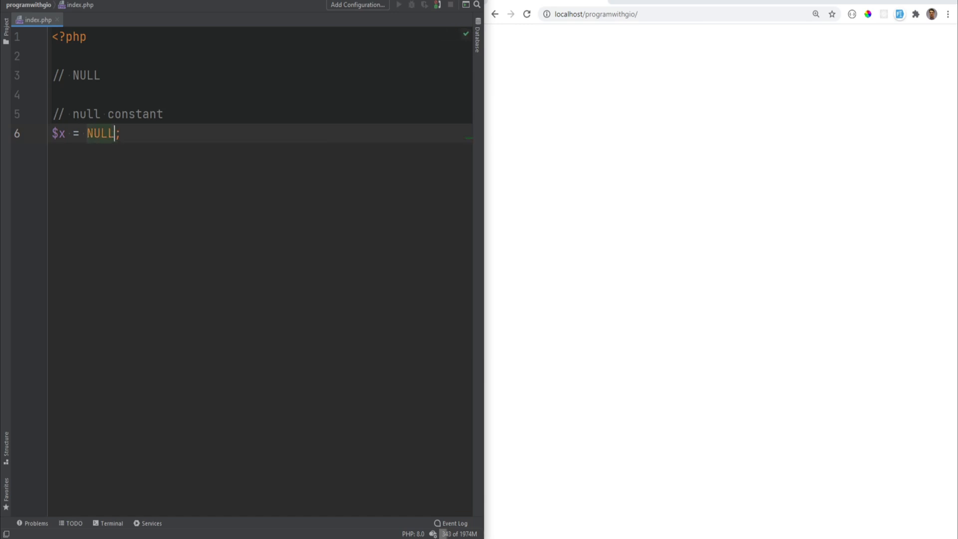
double_click(101, 133)
type("null")
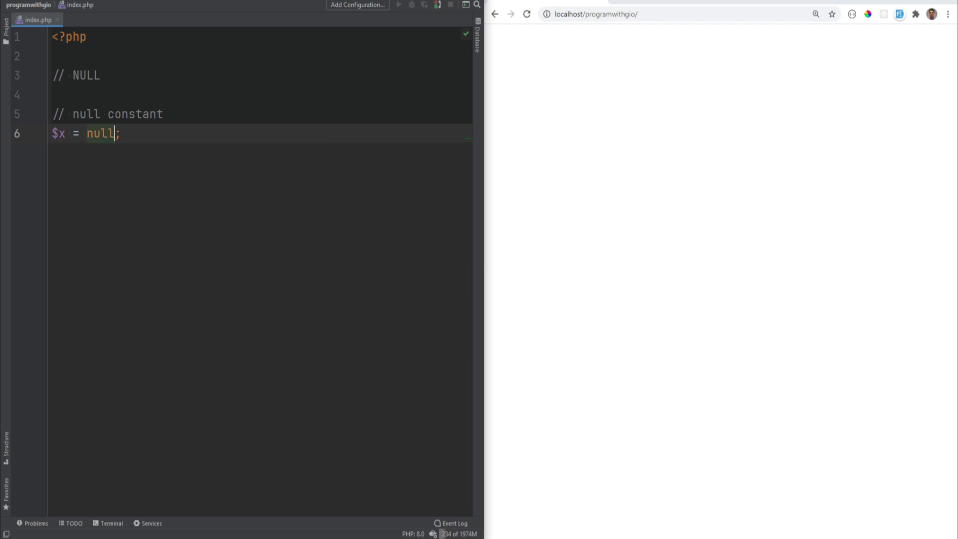
type("echo $x;")
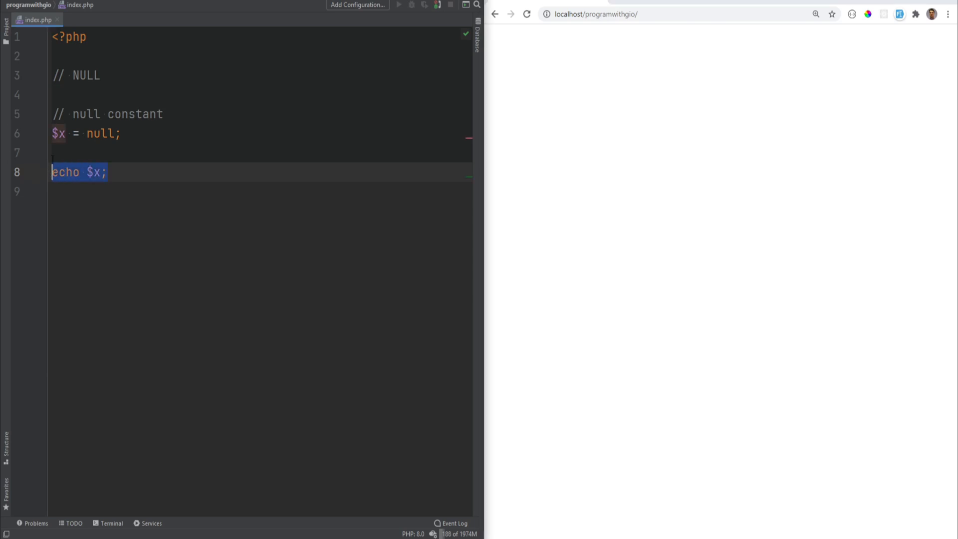
Replace echo with var_dump(is_null($x)), then change $x to 123 so the page shows bool(false).
type("var_dump($x);")
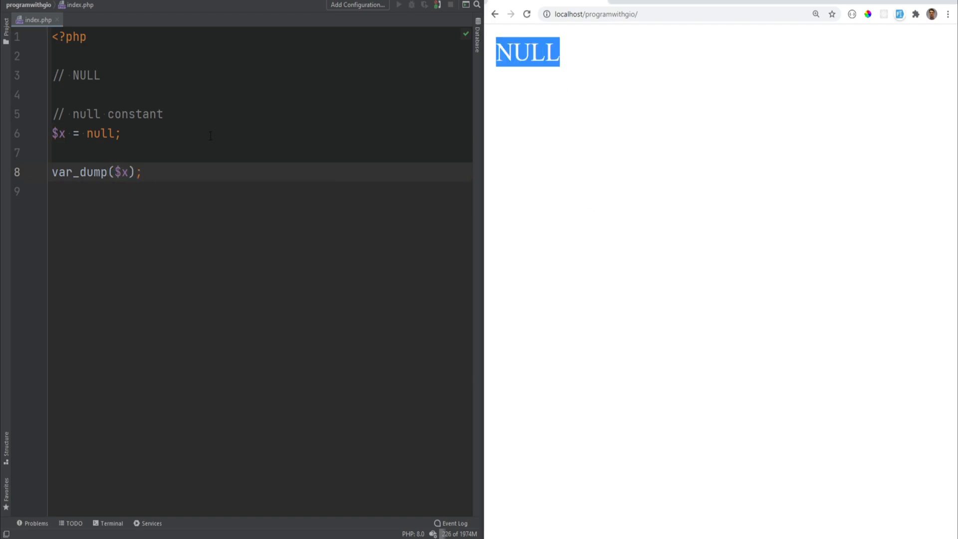
type("i")
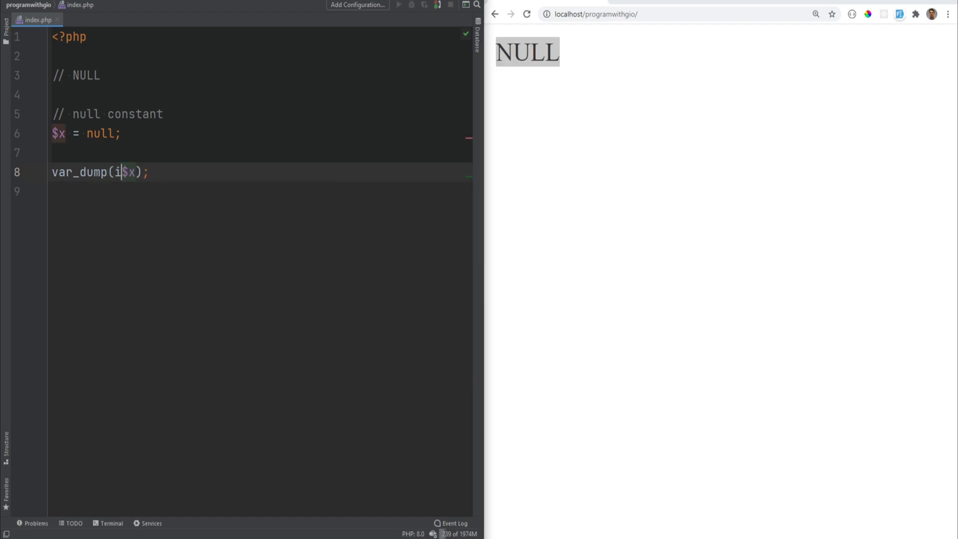
type("s_null(")
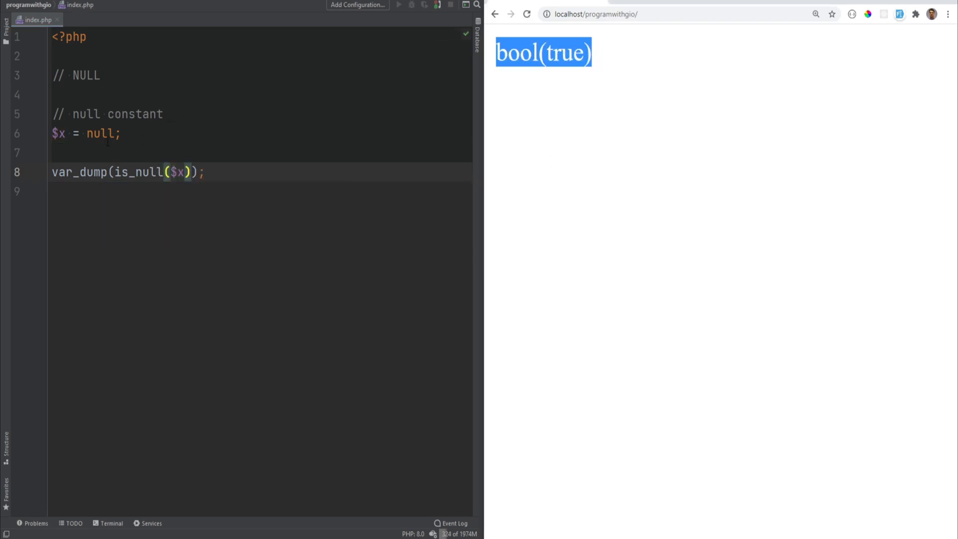
type("123")
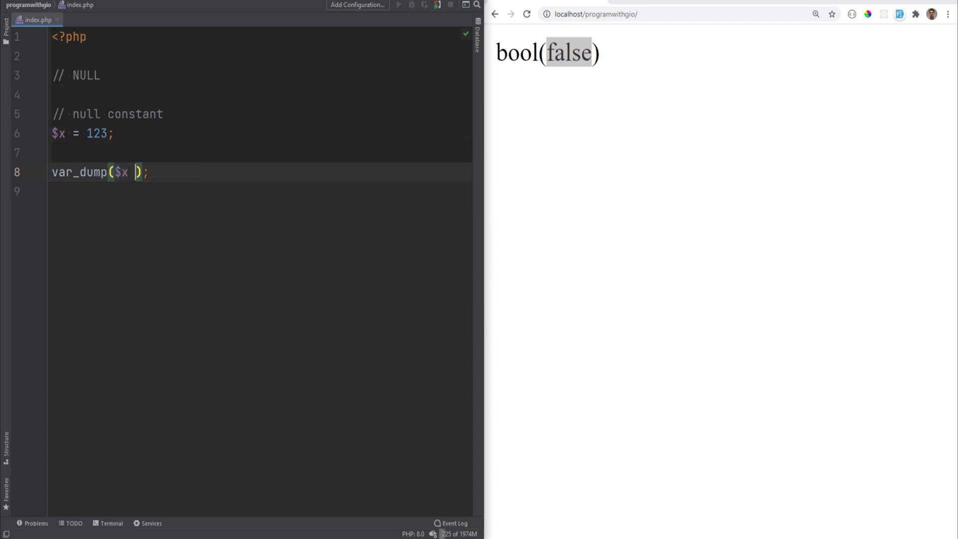
Check $x === null inside var_dump and set $x back to null for bool(true).
type("== nu")
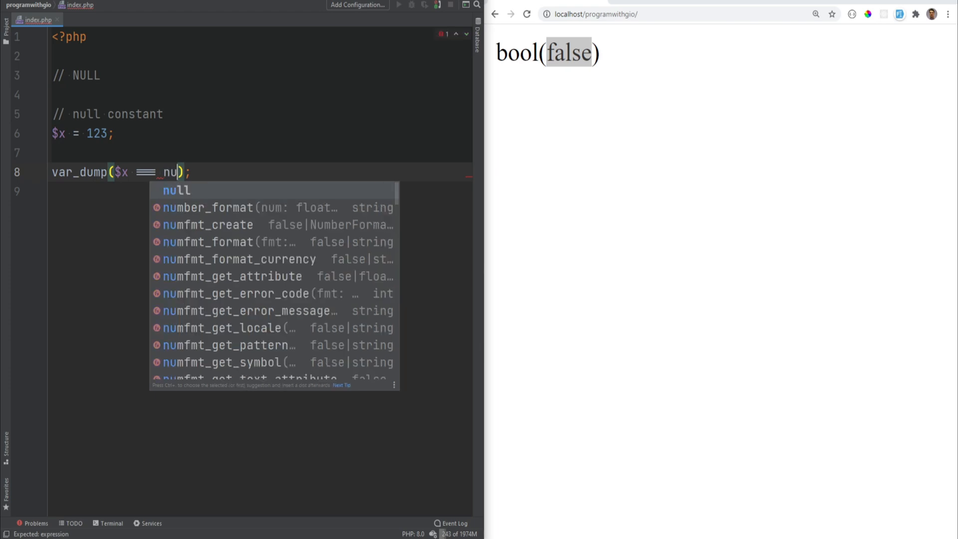
key("Tab")
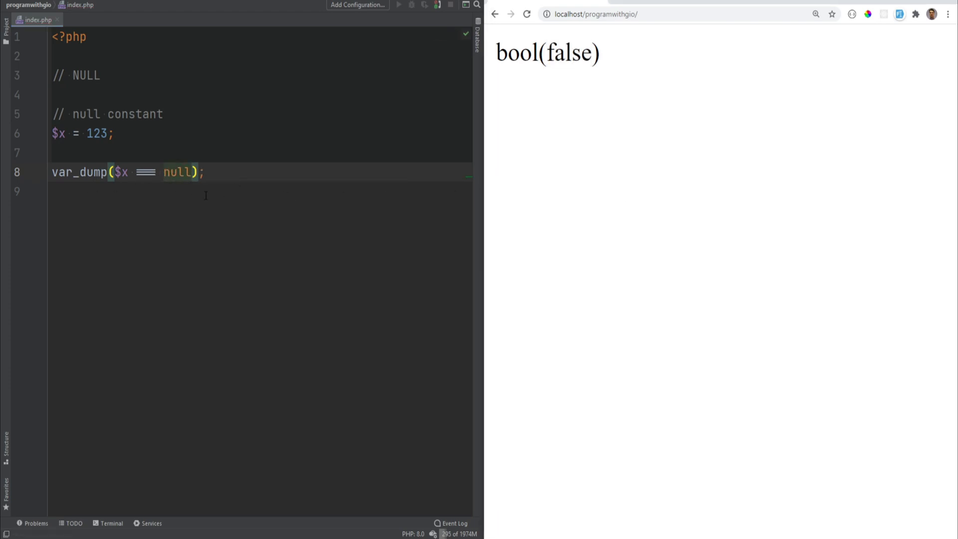
mouse_move(478, 63)
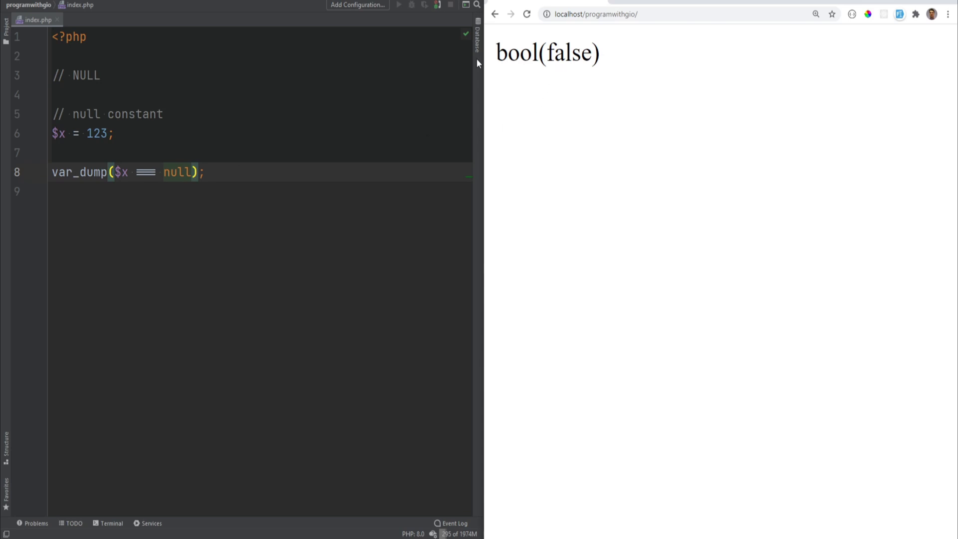
double_click(97, 133)
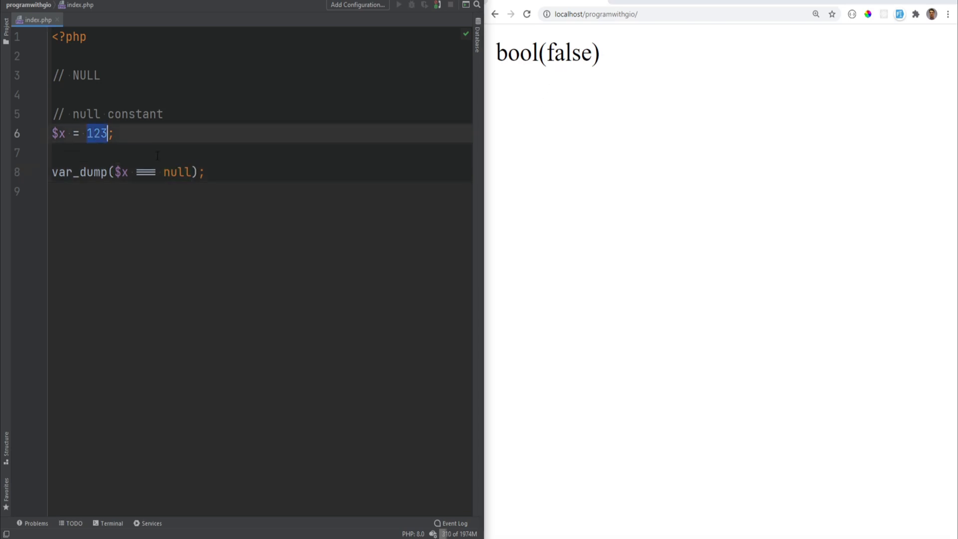
type("null")
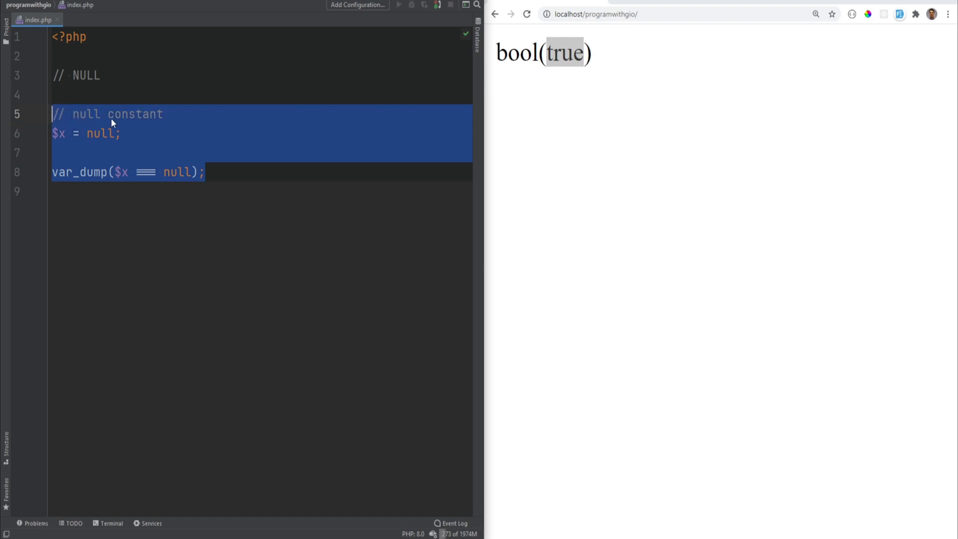
Dump an undefined $x, note the warning and NULL output, then wrap it in is_null().
type("var")
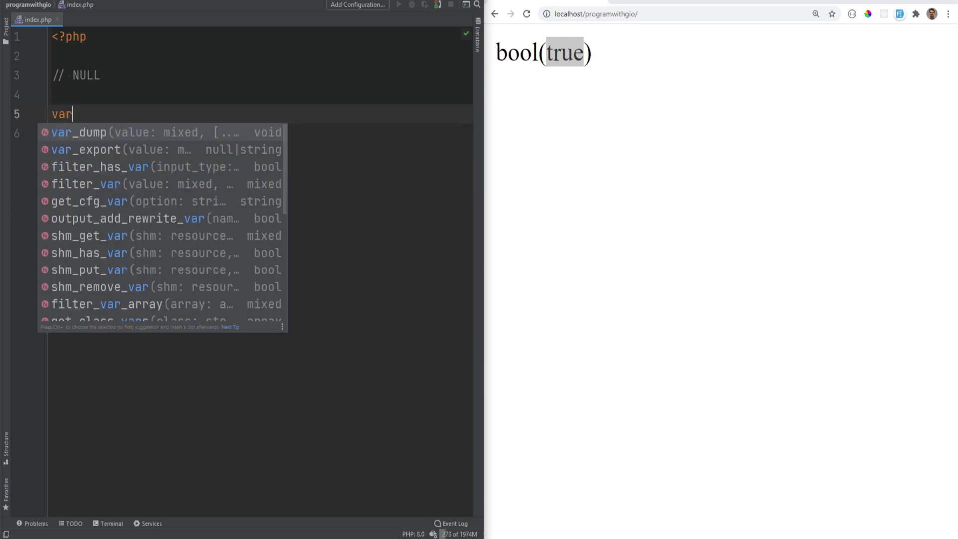
type("_dump($x);")
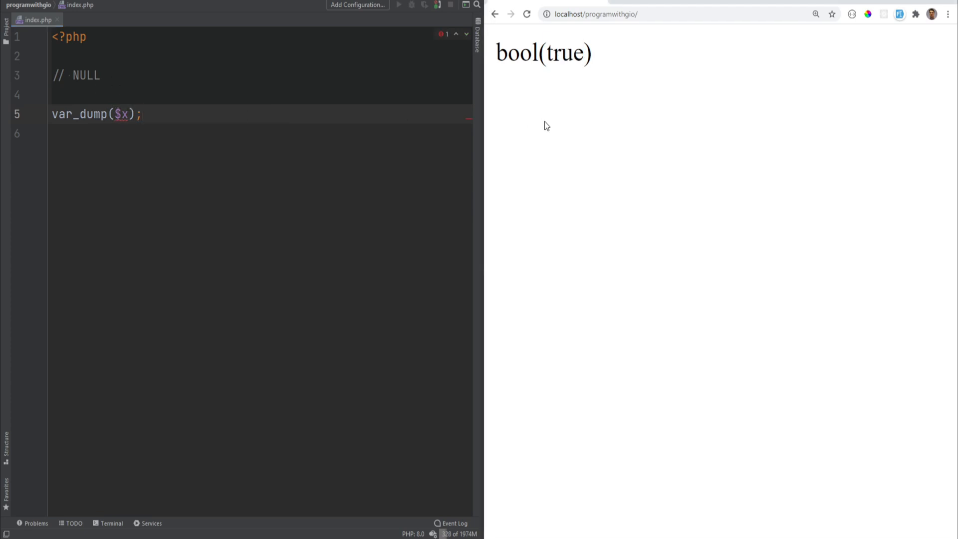
left_click(527, 13)
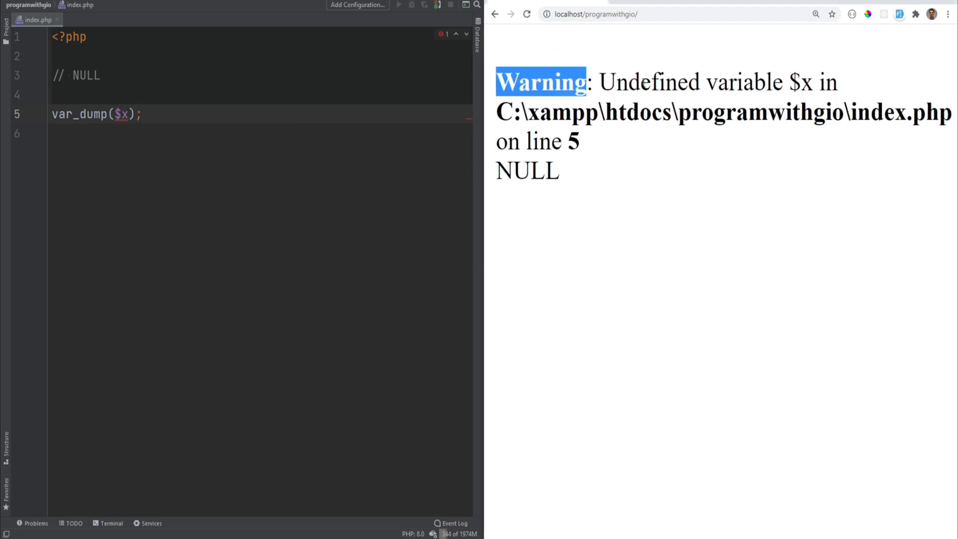
left_click(793, 81)
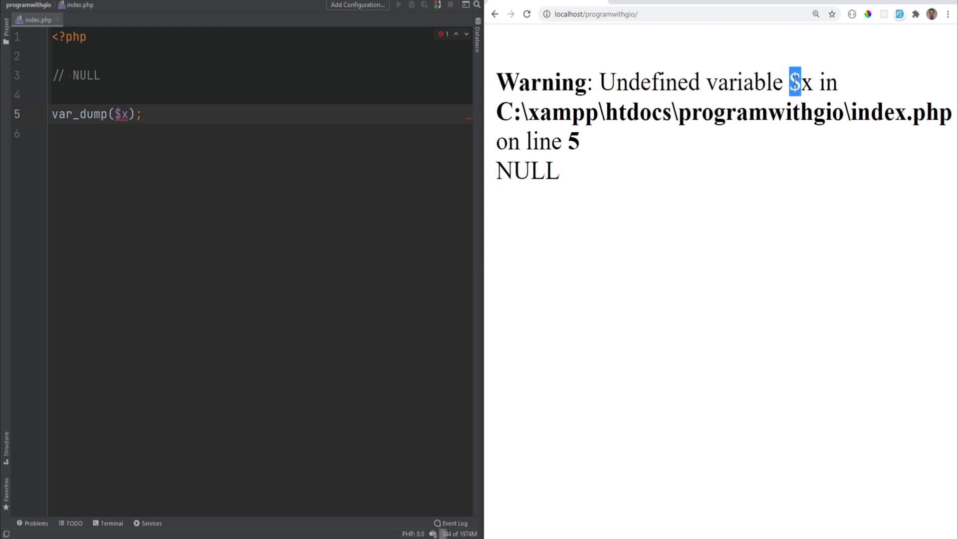
double_click(527, 170)
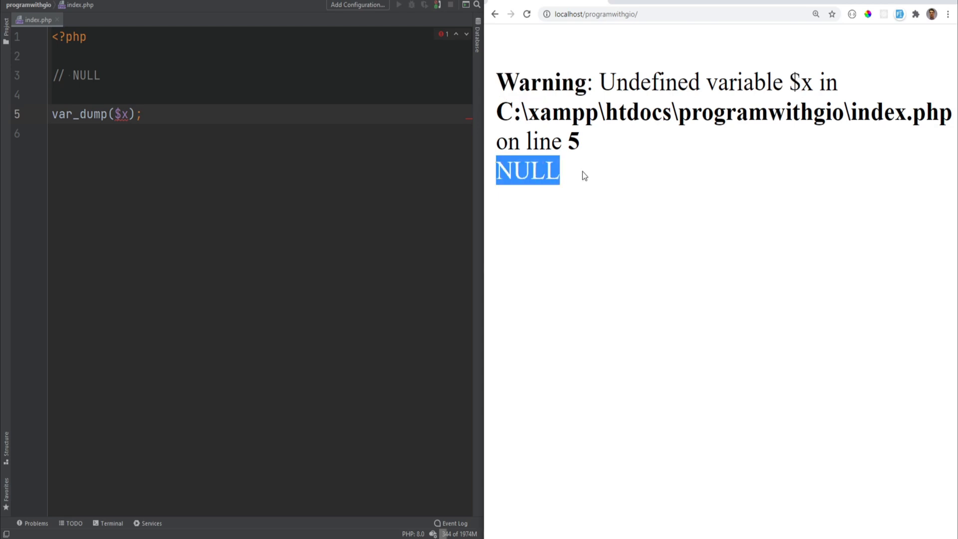
type("is_null(")
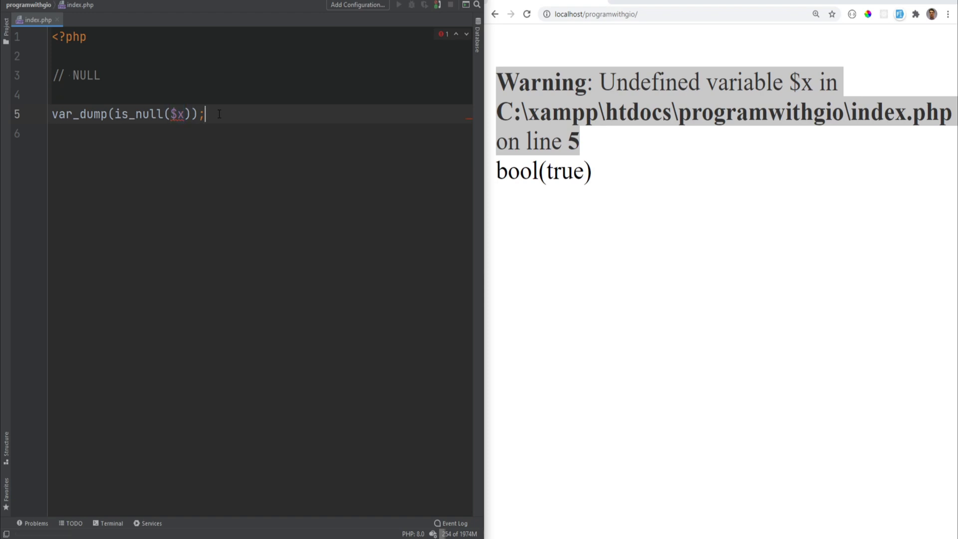
triple_click(129, 113)
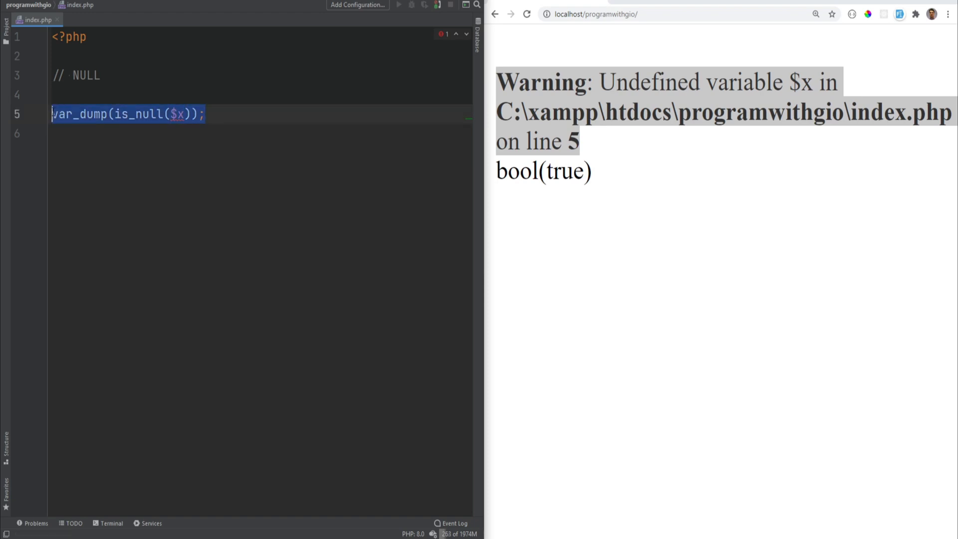
Write $x = 123; var_dump($x); unset($x); var_dump($x); to show int(123), a warning and NULL.
type("$x = 123;")
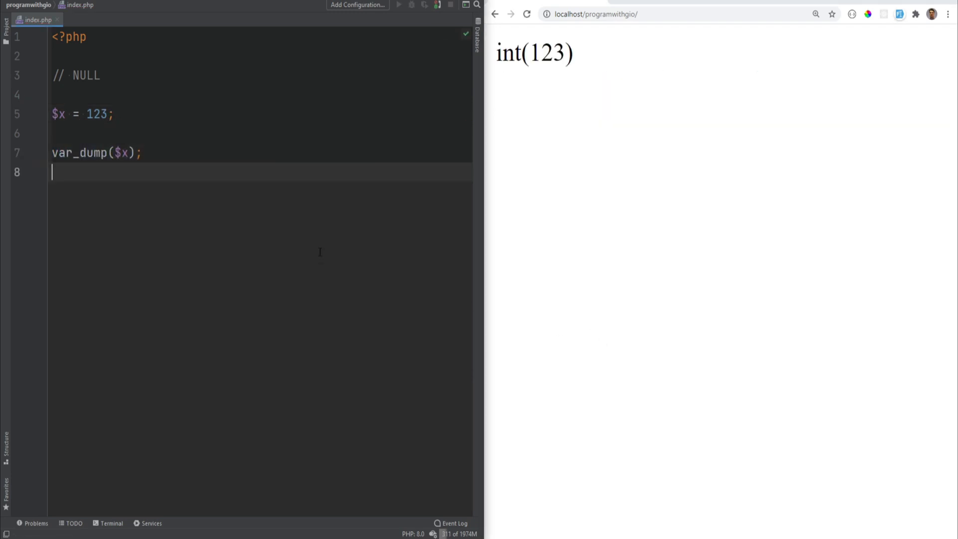
type("unset($x)")
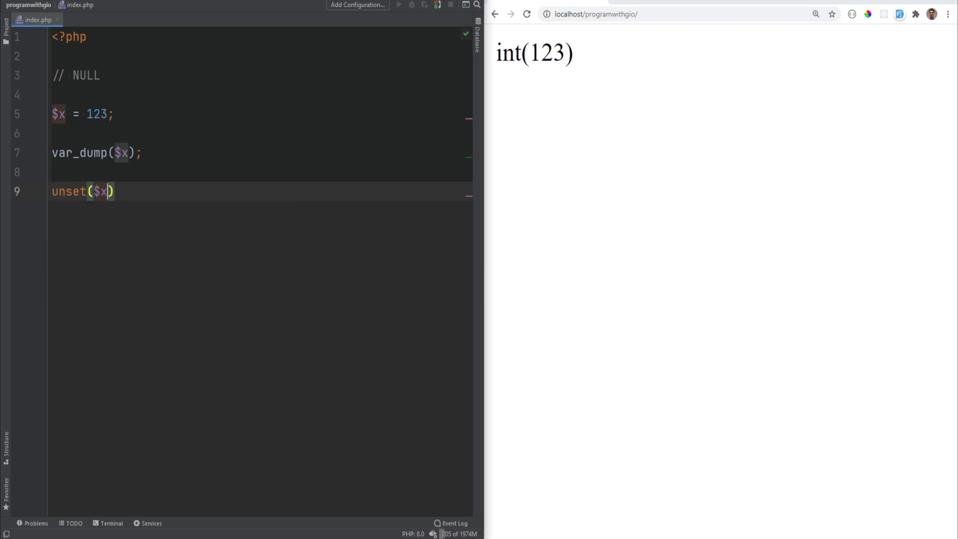
type(";")
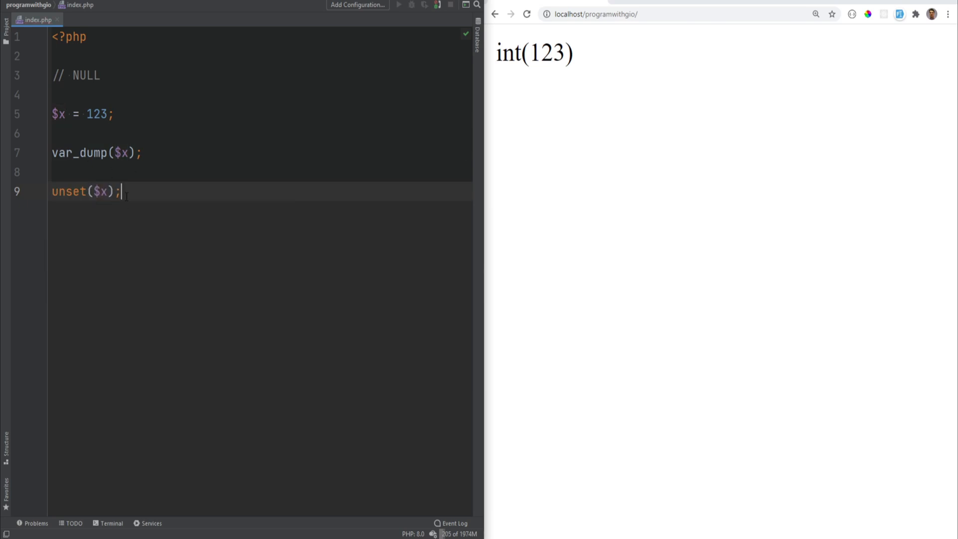
type("var_dump($x);")
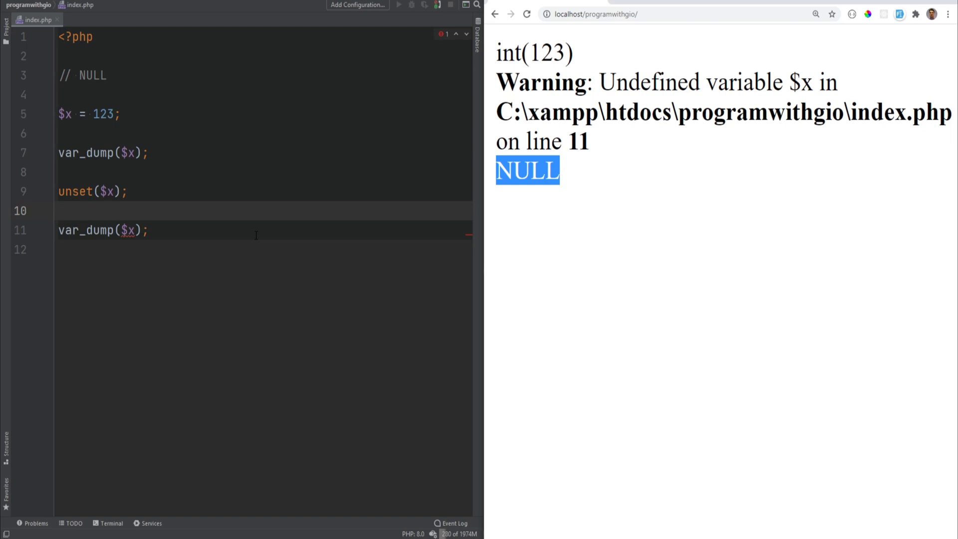
Replace the code with $x = null; var_dump cast to (string), (int), (bool), then start (array).
left_click_drag(92, 114, 148, 231)
type("null")
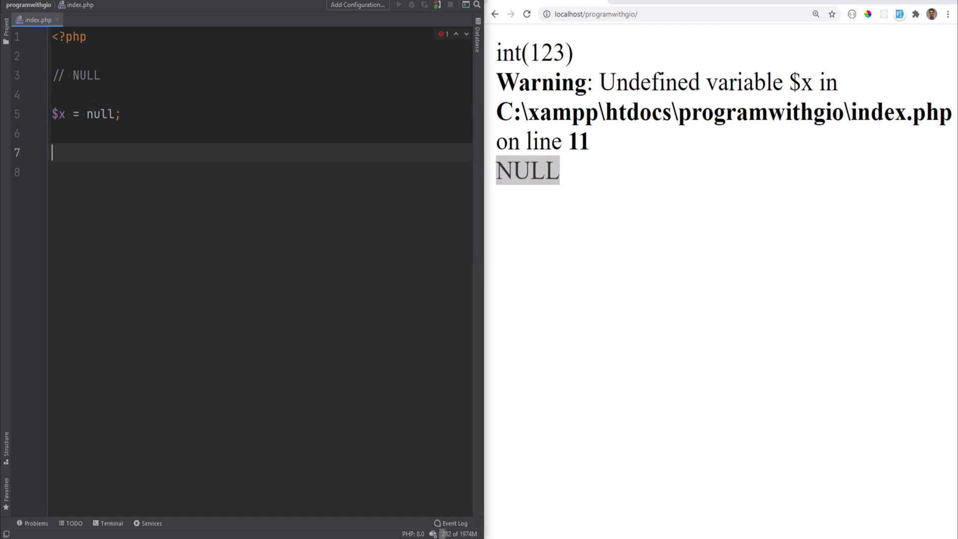
type("var_dump($x);")
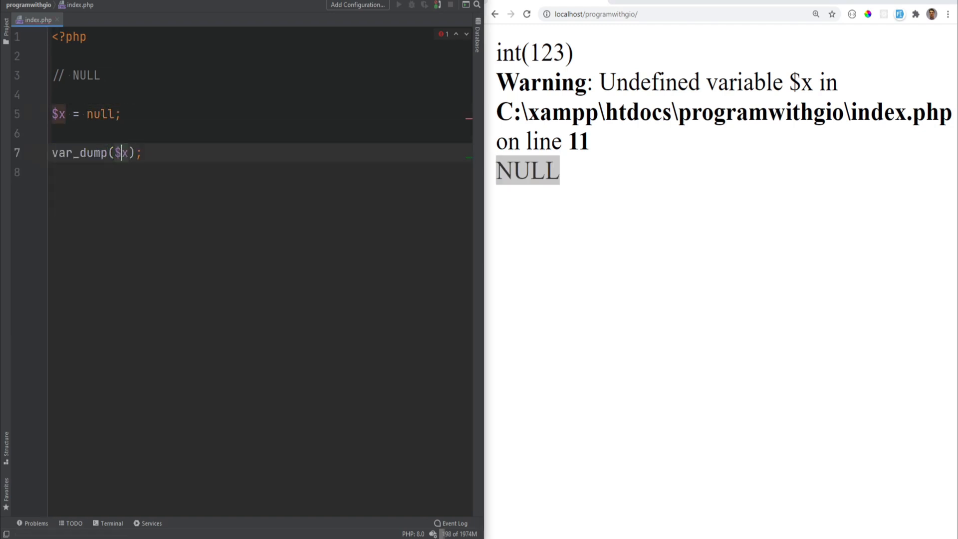
type("(string)")
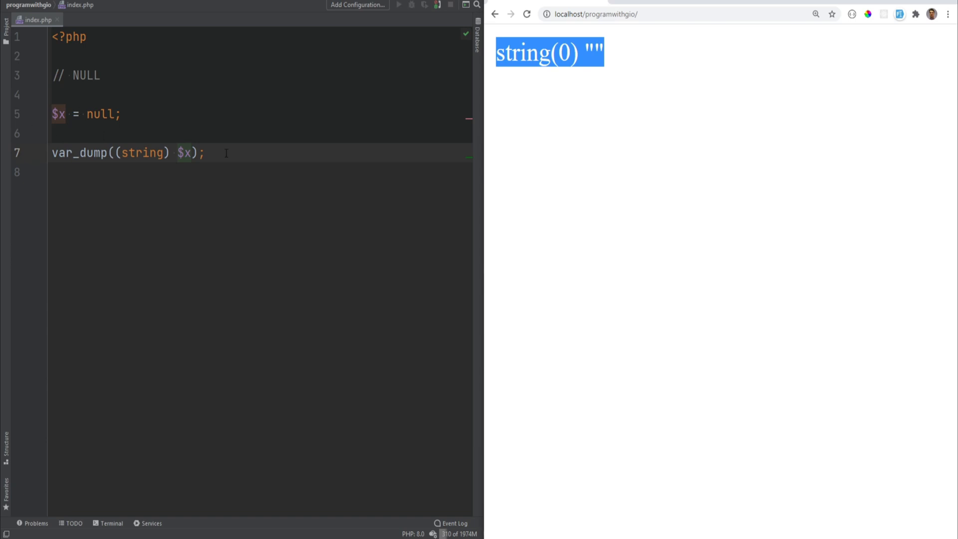
type("int")
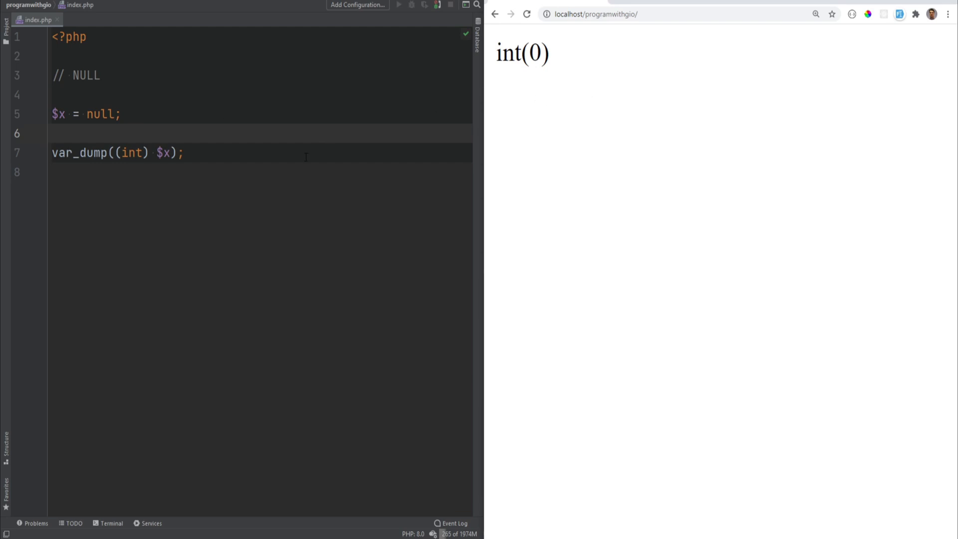
type("bool")
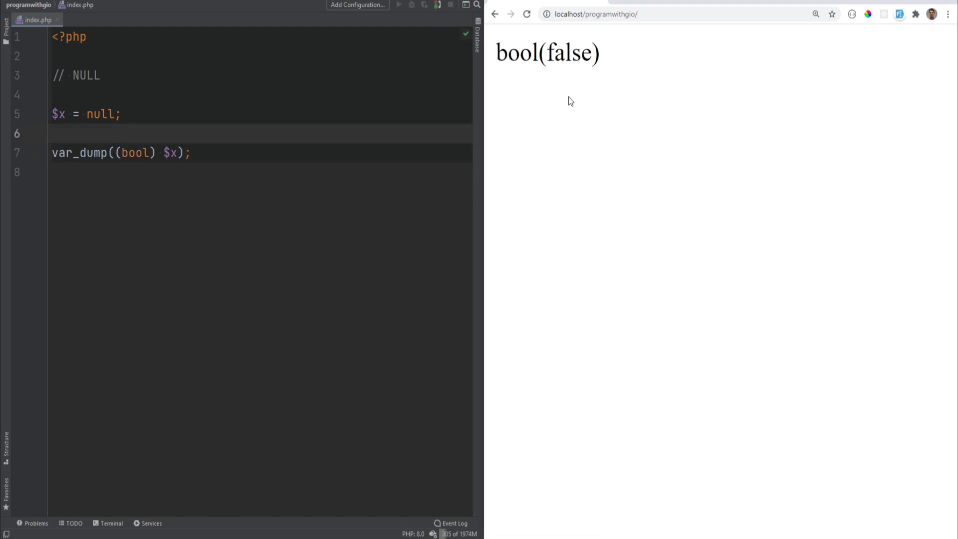
type("arr")
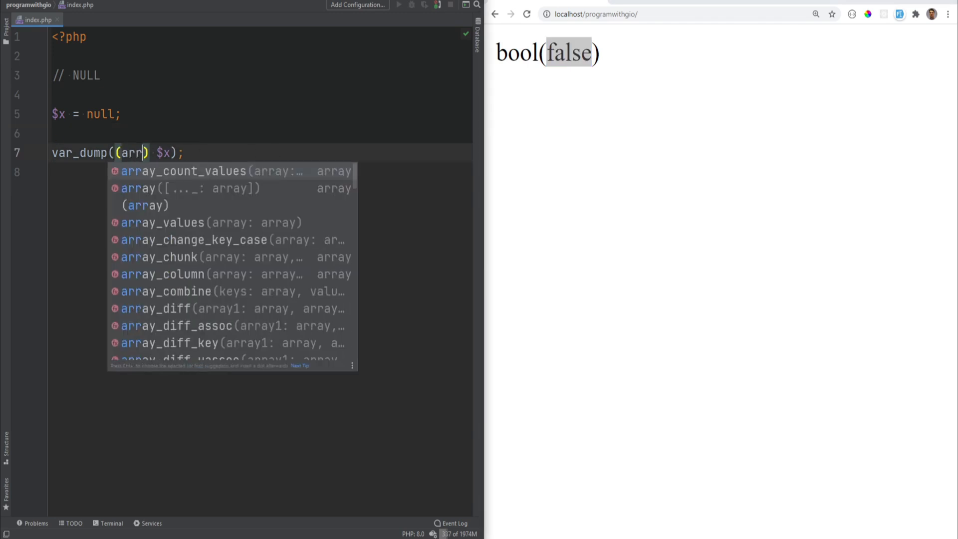